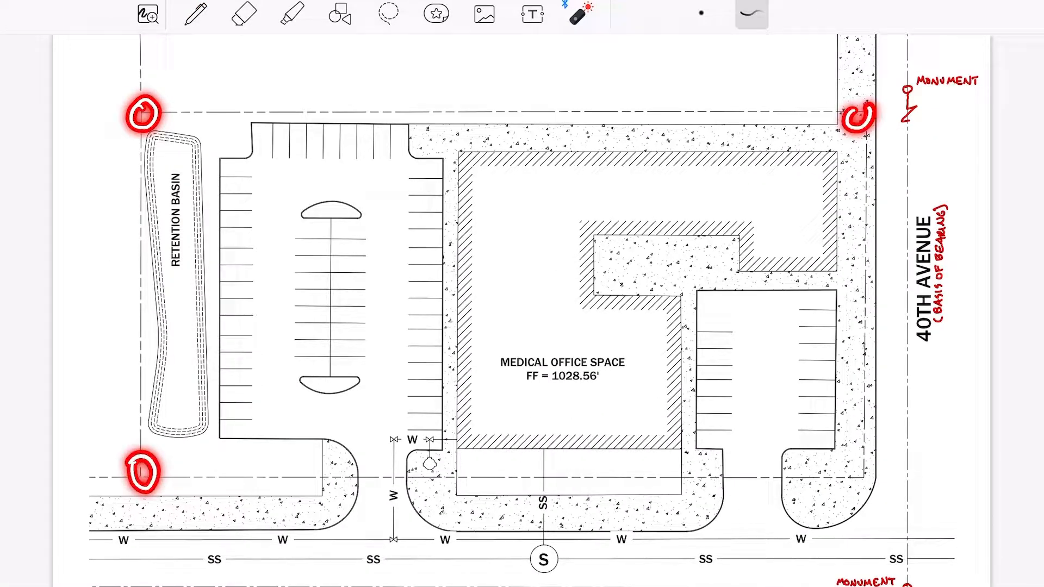
# Step: Circle the property corners and note 'BENCHMARK ELEV=' beside the lower monument near 40th Avenue
pyautogui.moveTo(144, 474); pyautogui.dragTo(865, 47)
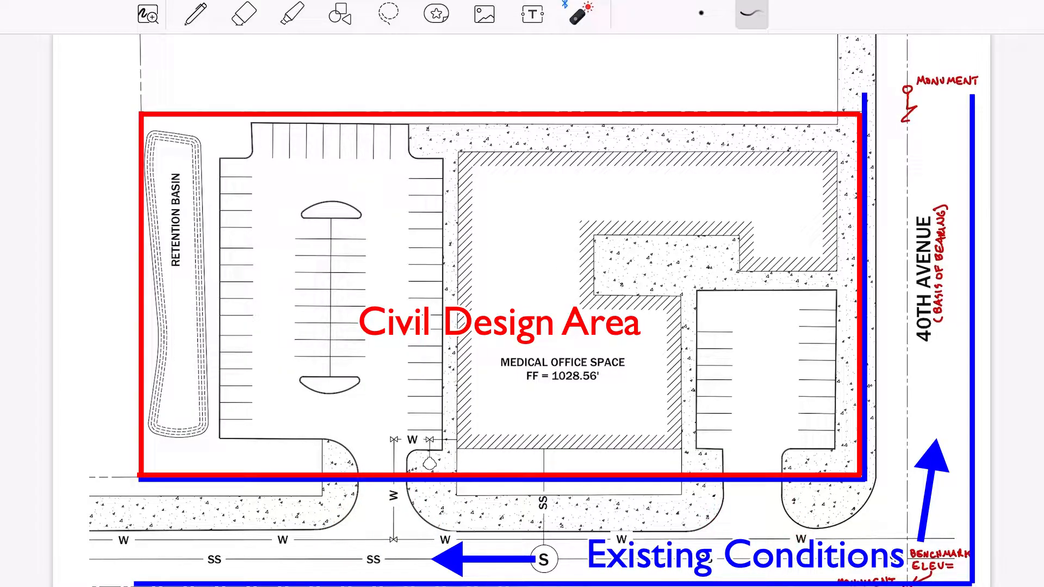
pyautogui.click(392, 545)
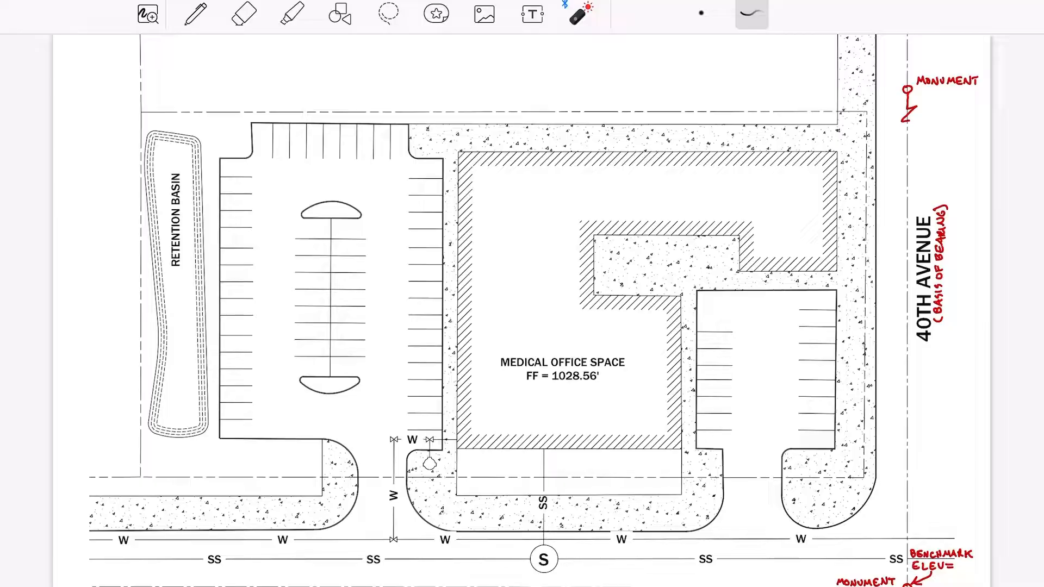
# Step: Switch to the blue pen to mark the property corners with control-point triangles
pyautogui.click(194, 13)
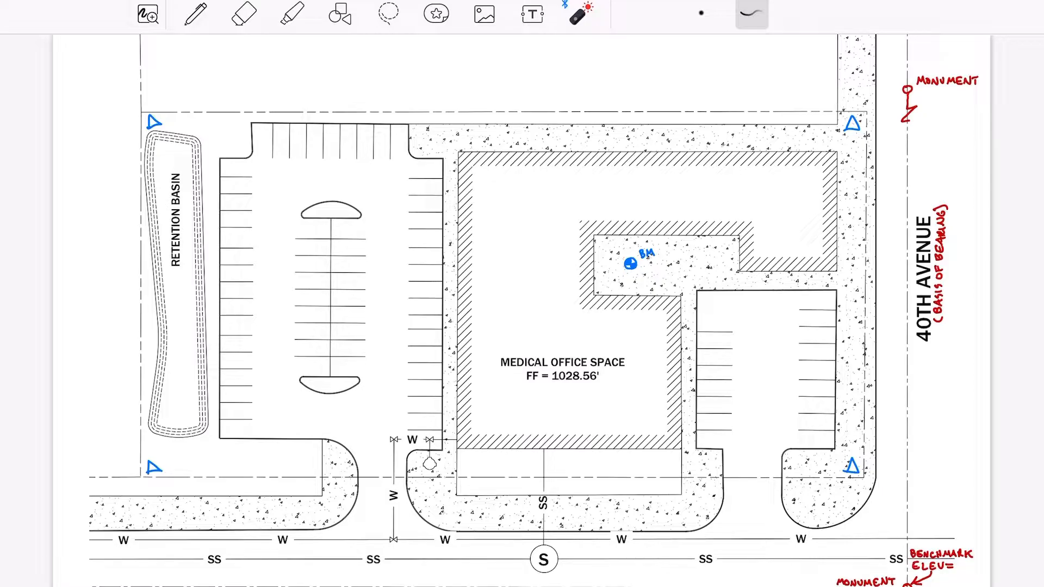
pyautogui.moveTo(479, 189); pyautogui.dragTo(509, 166)
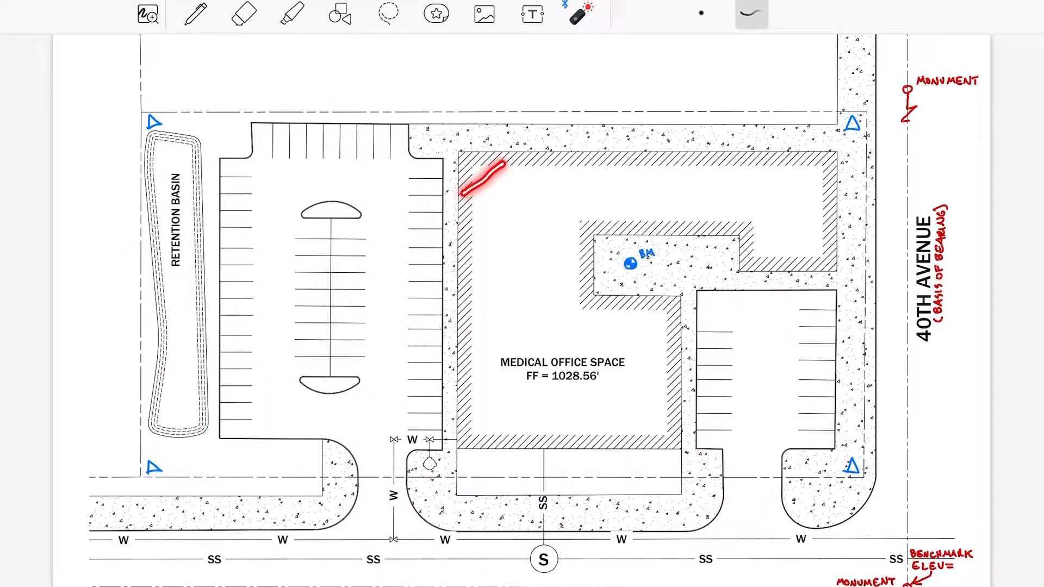
pyautogui.click(244, 12)
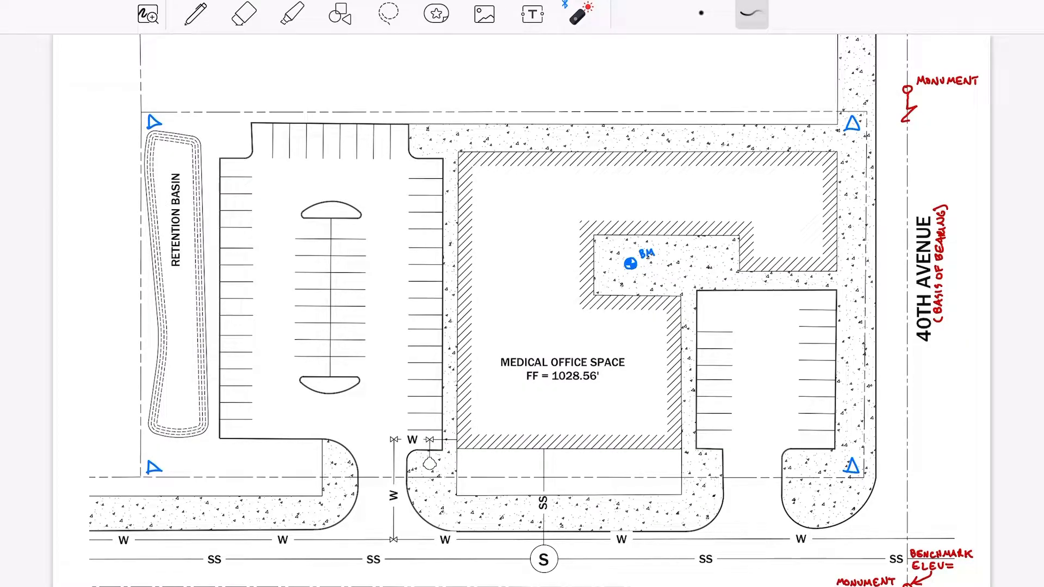
pyautogui.moveTo(458, 150); pyautogui.dragTo(829, 270)
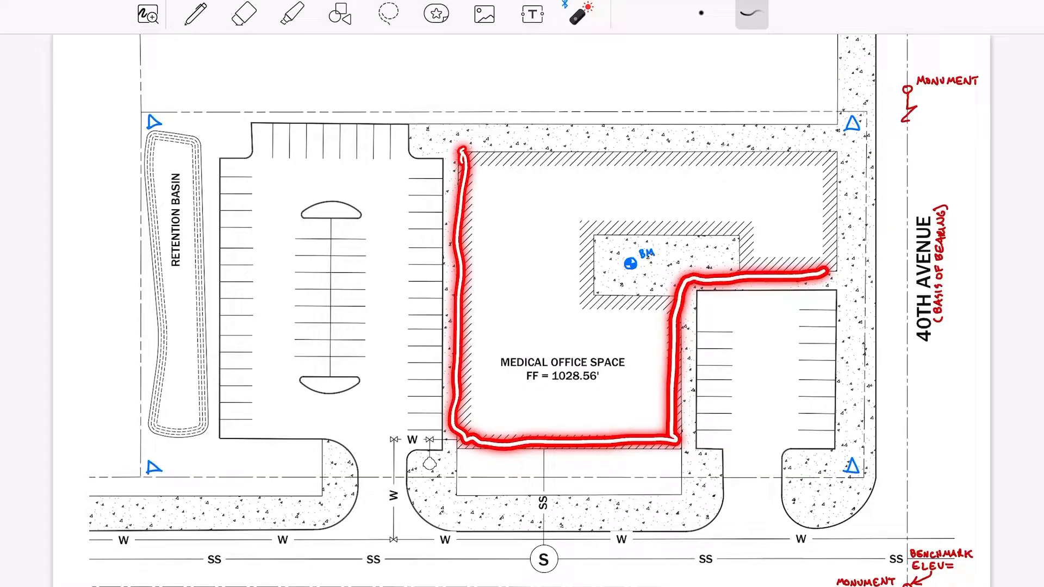